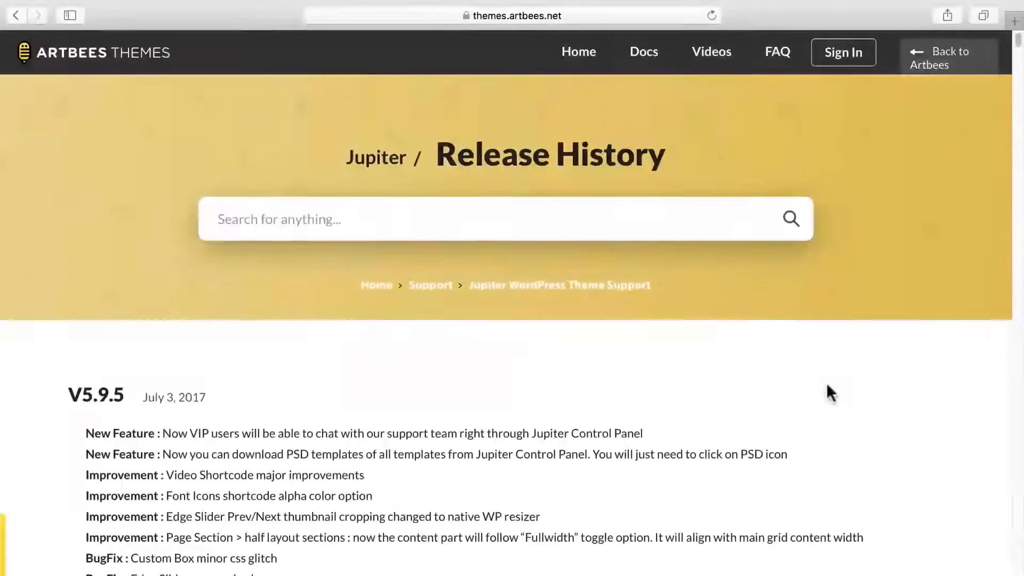
# Step: Scroll through the Jupiter V5.9.5 changelog on the Artbees Release History page
pyautogui.scroll(-3)
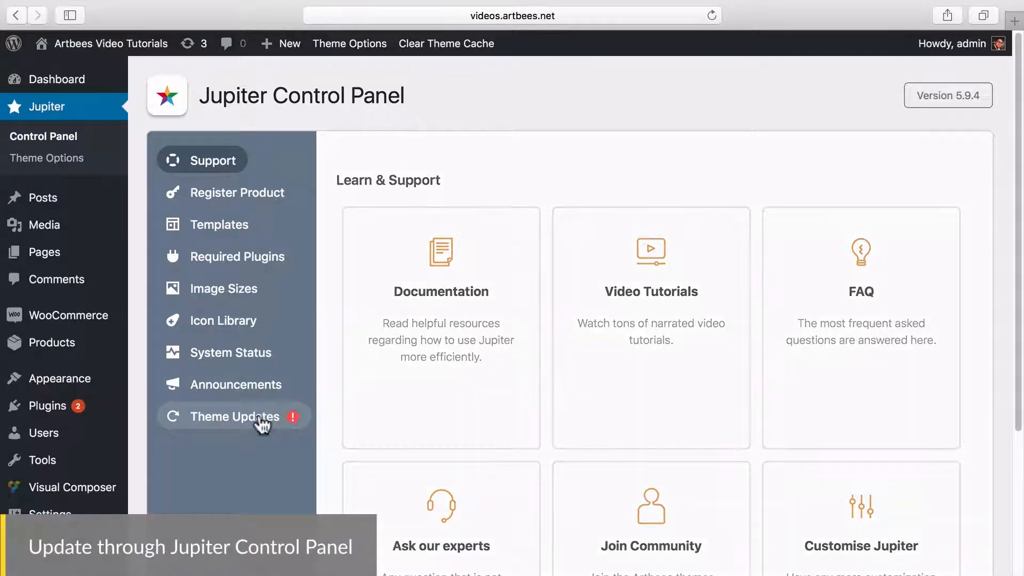
# Step: Review the Jupiter 5.9.5 update notes under Theme Updates and run the automatic update
pyautogui.click(236, 416)
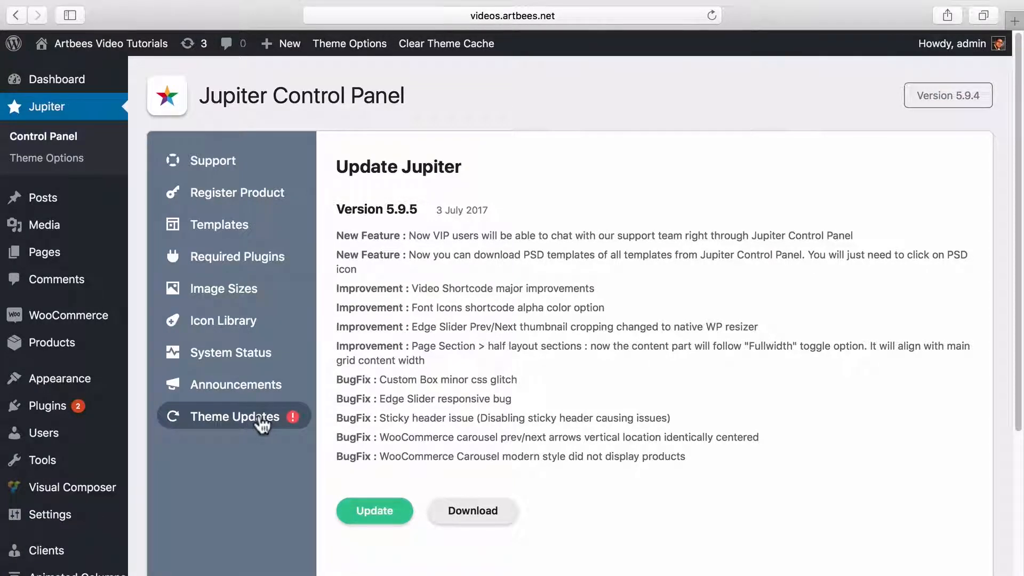
pyautogui.moveTo(147, 254)
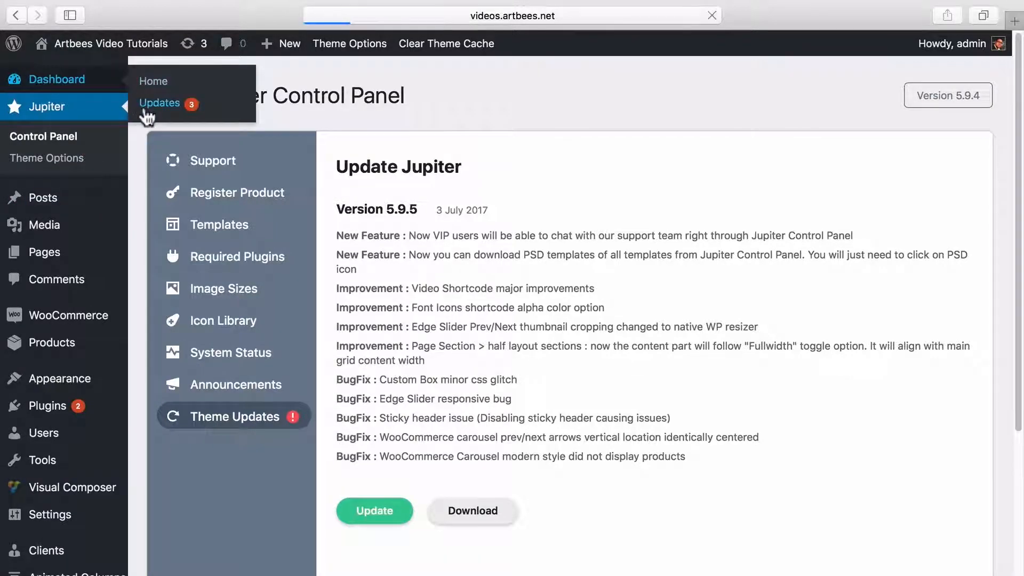
pyautogui.click(160, 103)
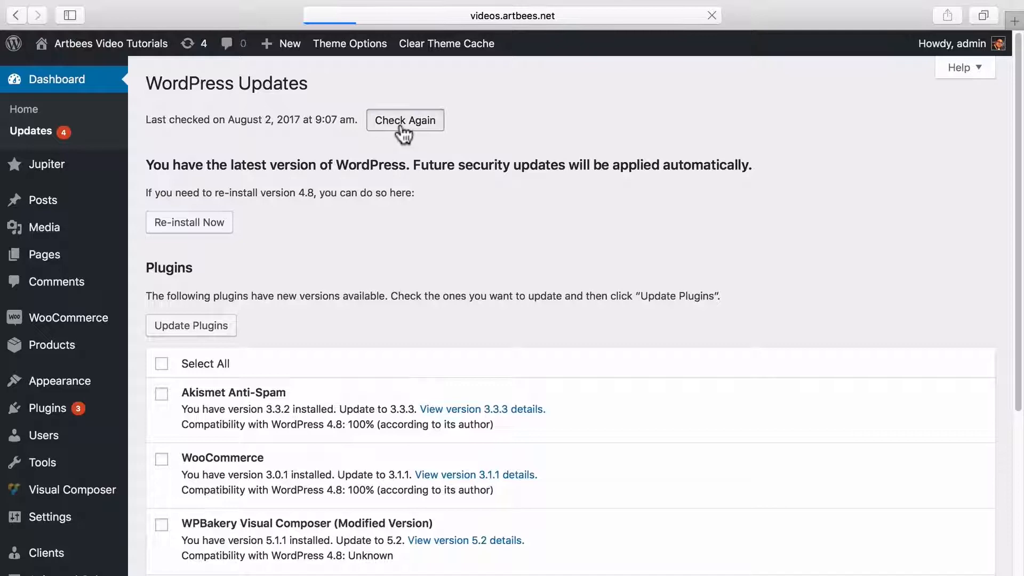
pyautogui.click(47, 164)
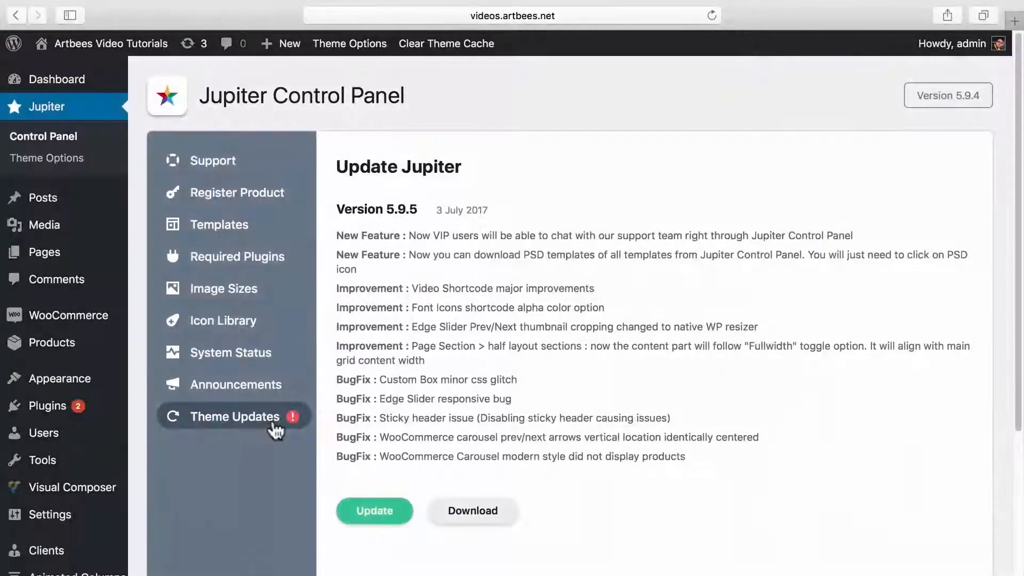
pyautogui.click(375, 511)
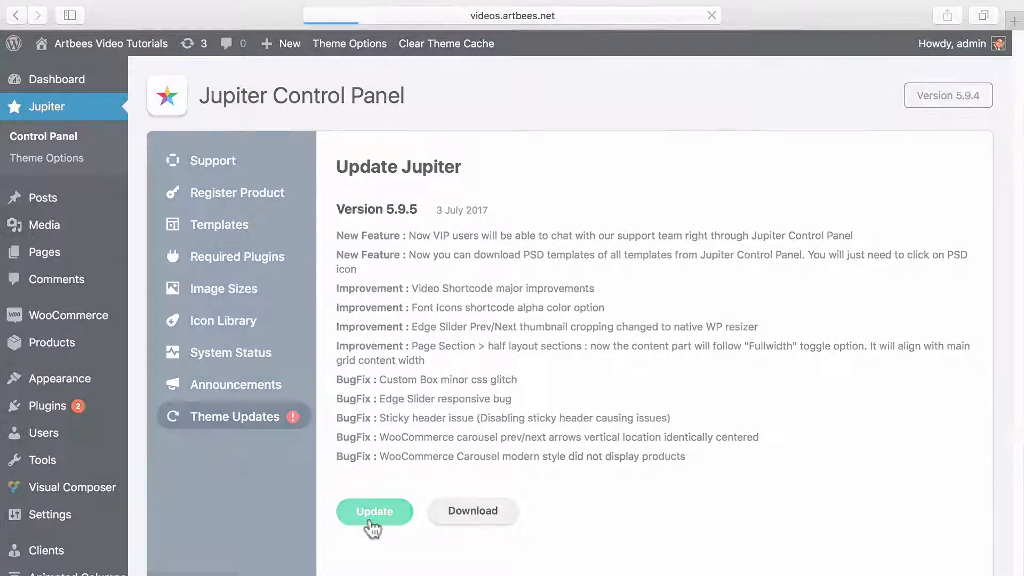
pyautogui.click(375, 511)
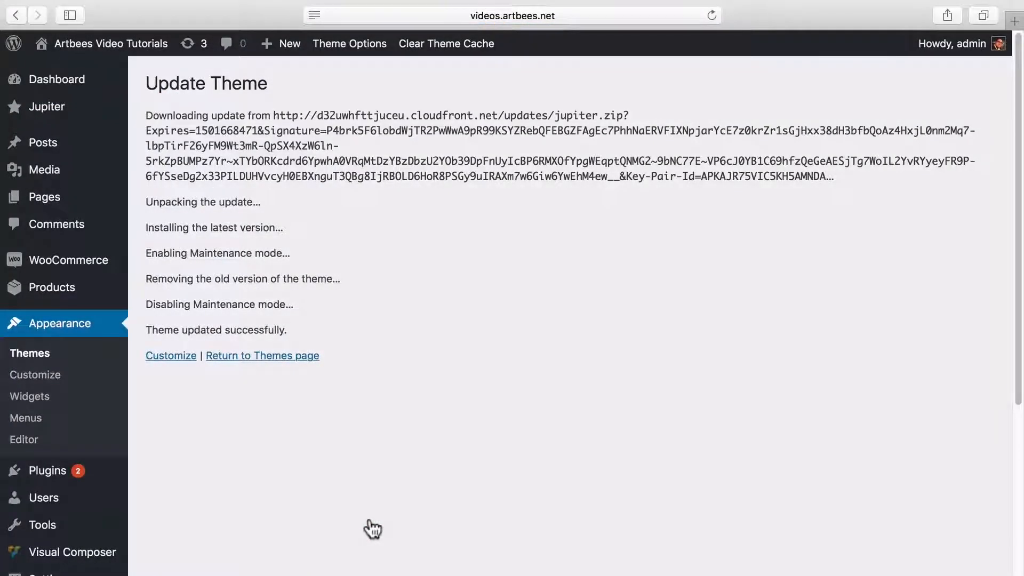
pyautogui.moveTo(56, 360)
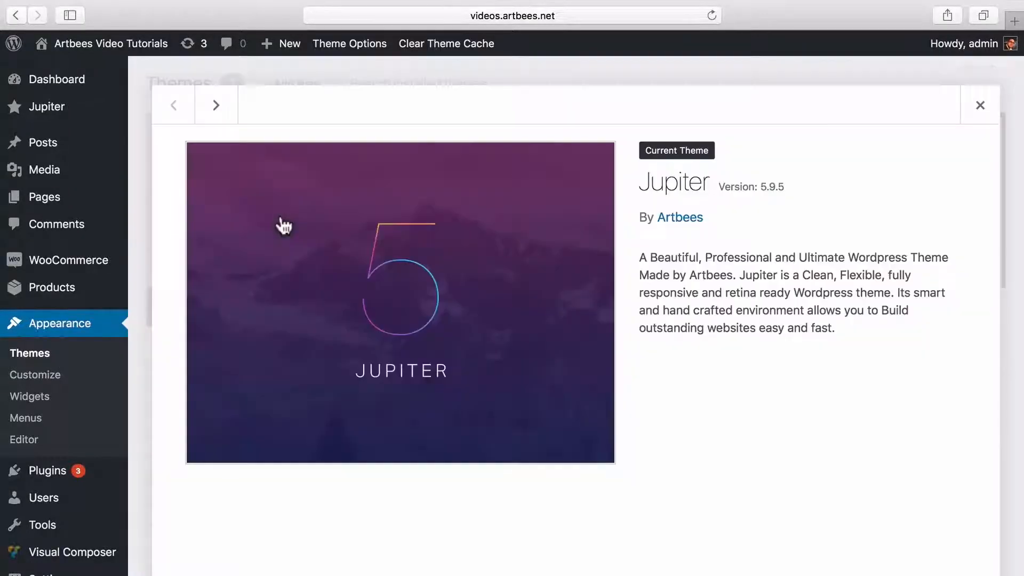
pyautogui.moveTo(774, 210)
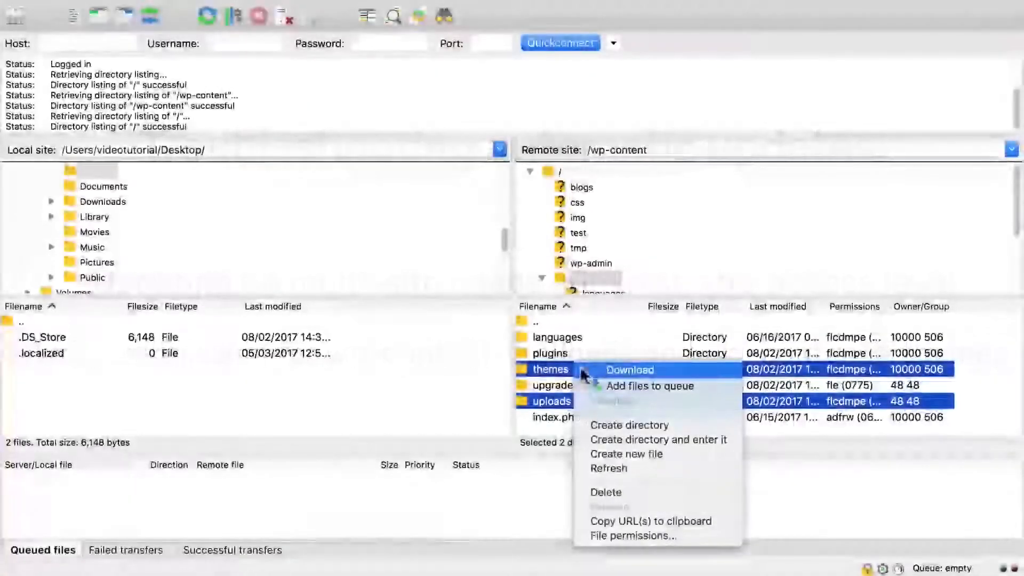
# Step: Note the troubleshooting tip: check the Jupiter server requirements page for the themes and uploads folders
pyautogui.click(632, 535)
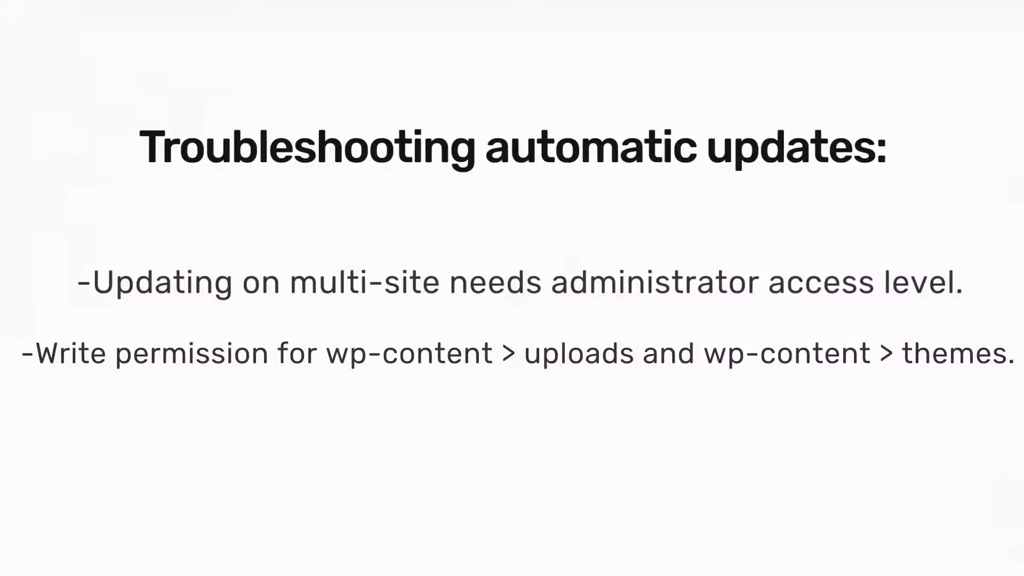
pyautogui.write('-Check')
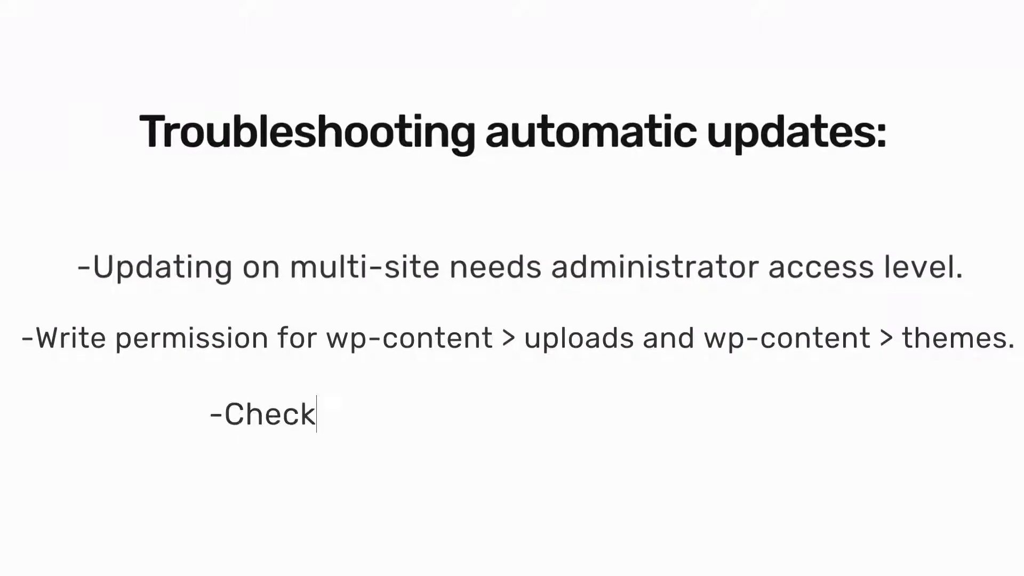
pyautogui.write('Jupiter server requirements page.')
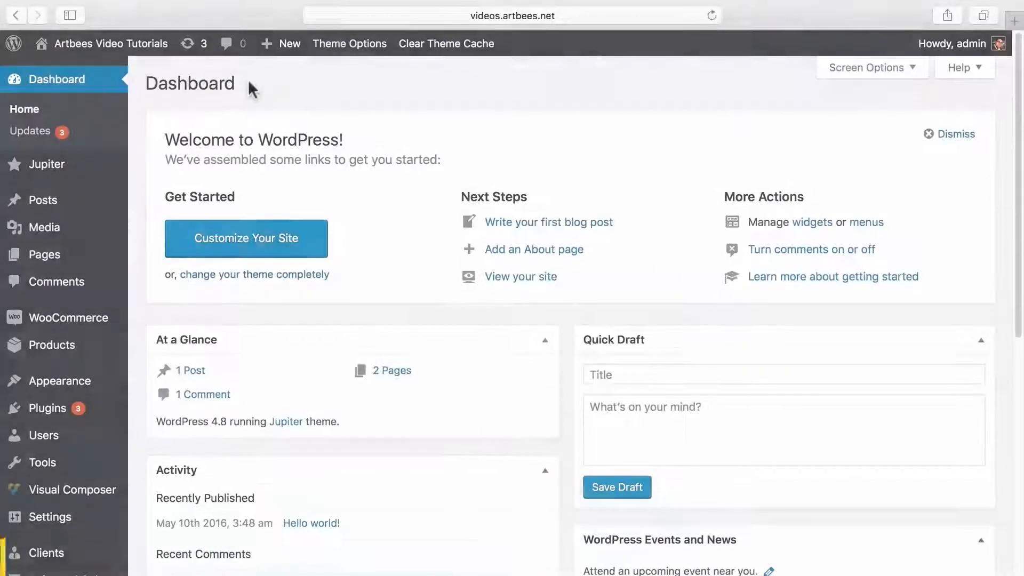
pyautogui.moveTo(93, 178)
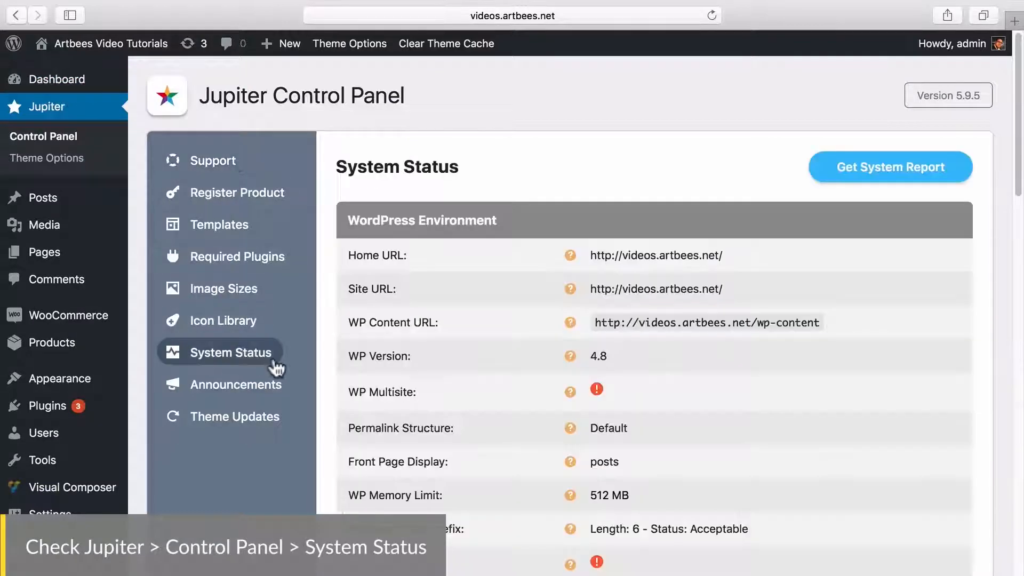
# Step: Show the Jupiter System Status checks from the Control Panel
pyautogui.click(212, 160)
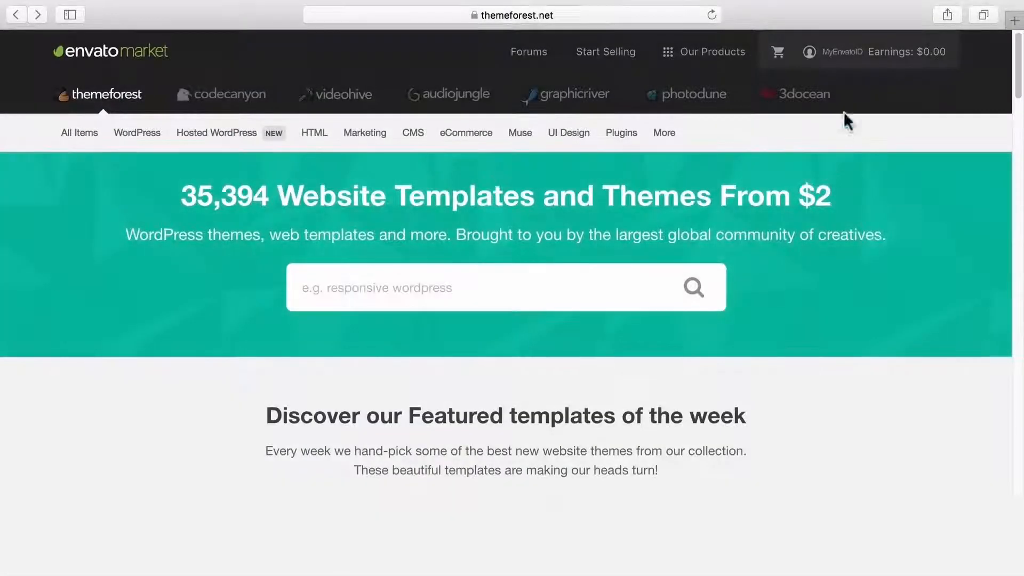
# Step: Download the purchased Jupiter Multi-Purpose Responsive Theme from the ThemeForest Downloads list
pyautogui.click(843, 51)
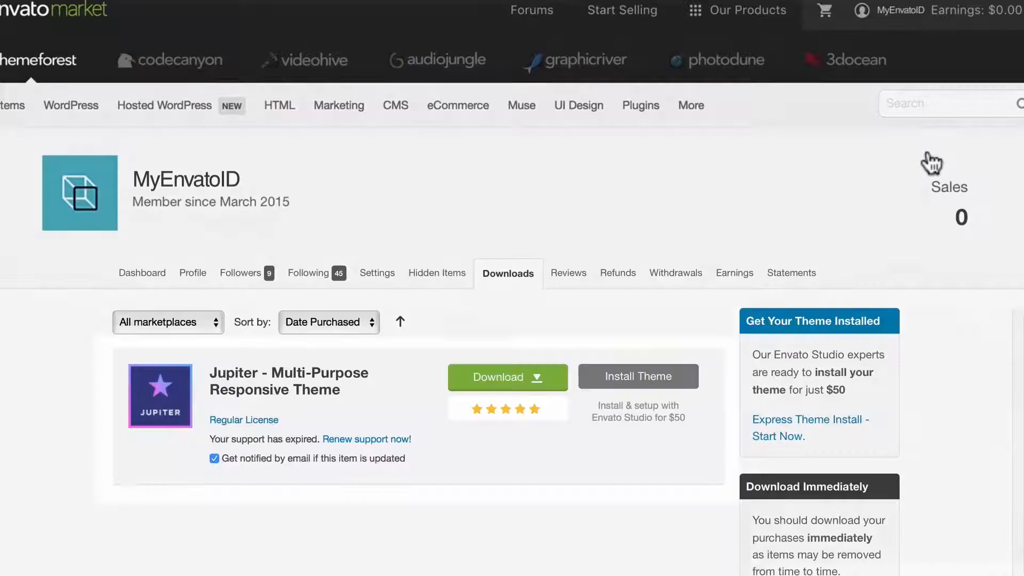
pyautogui.click(507, 377)
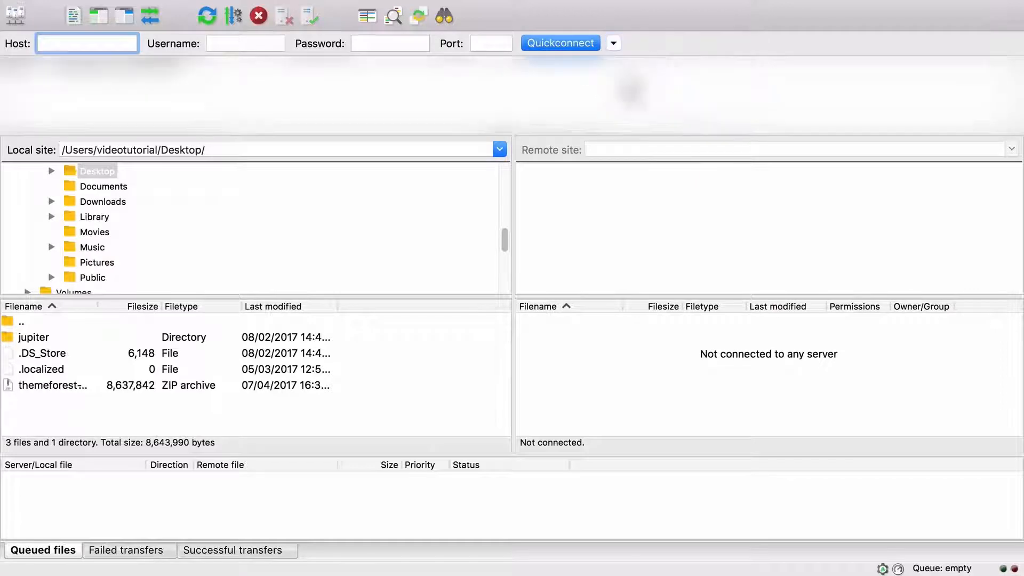
pyautogui.moveTo(511, 495)
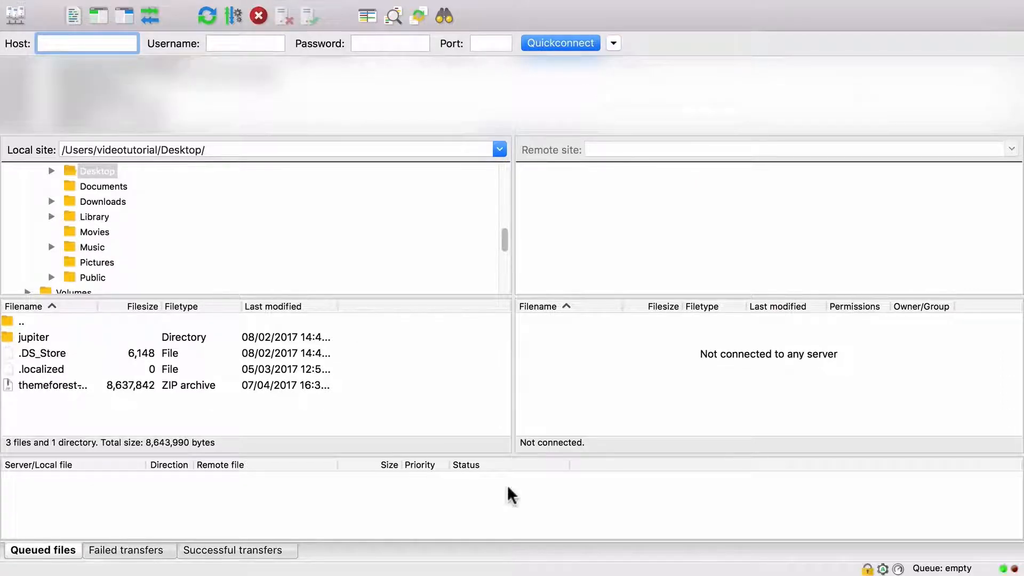
# Step: Connect to the site's FTP server and rename wp-content/themes/jupiter to jupiter-backup
pyautogui.click(559, 43)
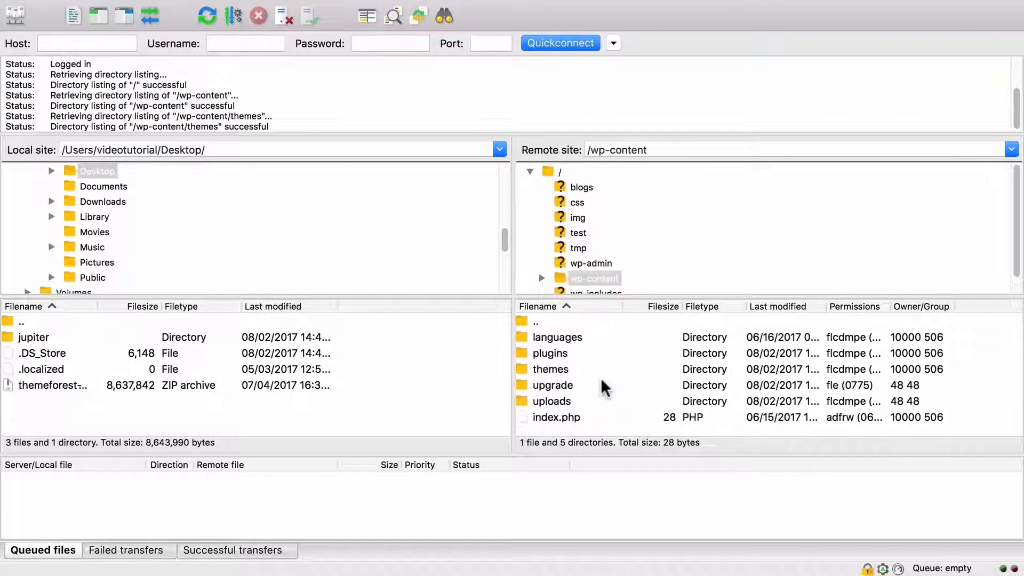
pyautogui.doubleClick(550, 369)
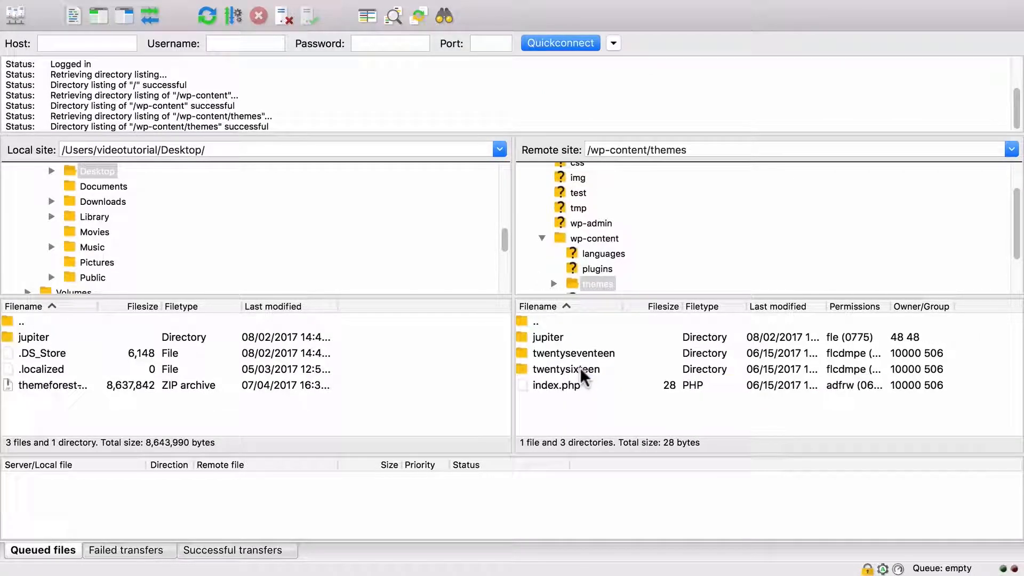
pyautogui.click(547, 337)
pyautogui.write('-b')
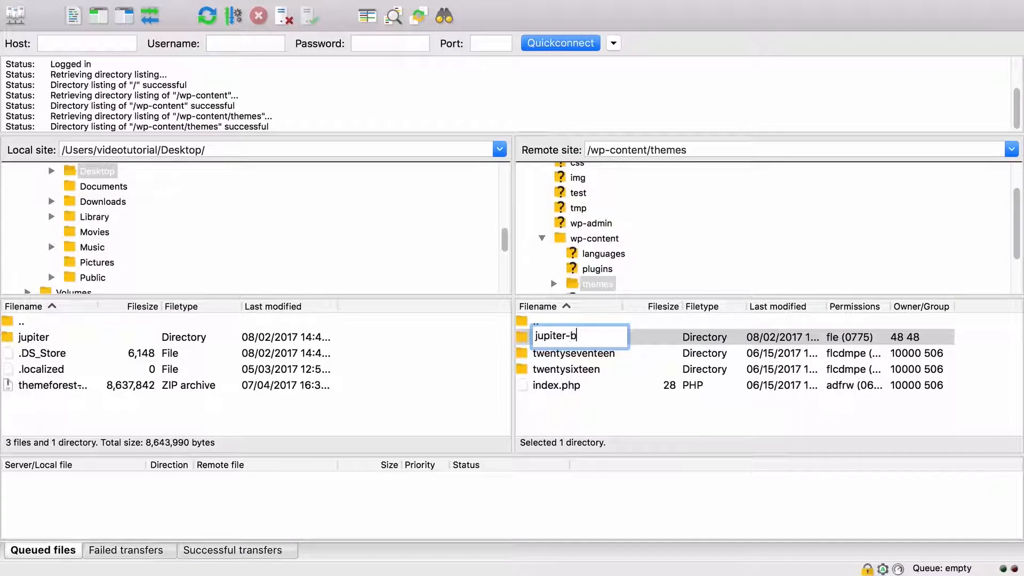
pyautogui.press('Return')
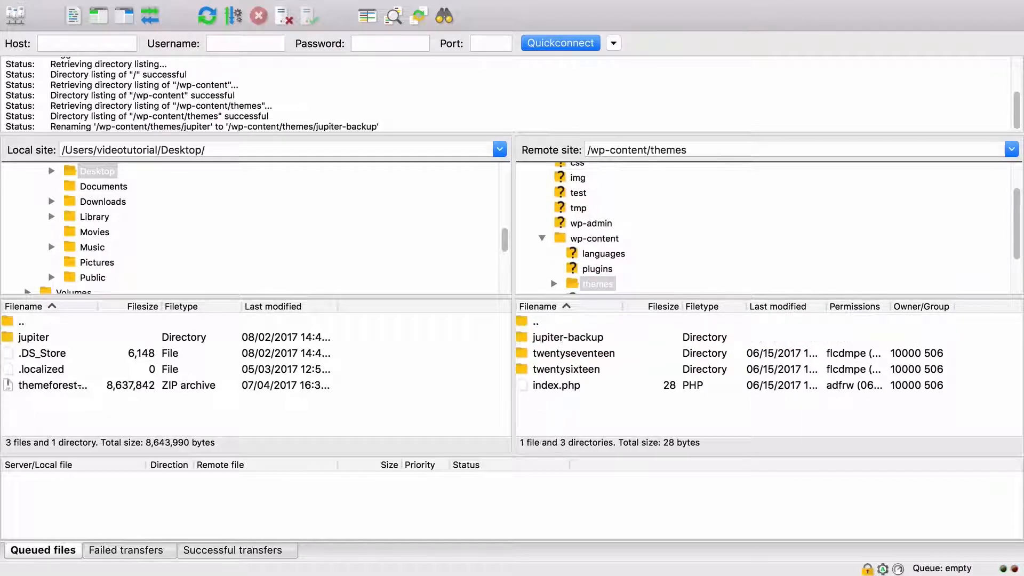
# Step: Upload the new local jupiter folder into the remote themes folder and return to the WordPress Dashboard
pyautogui.click(33, 337)
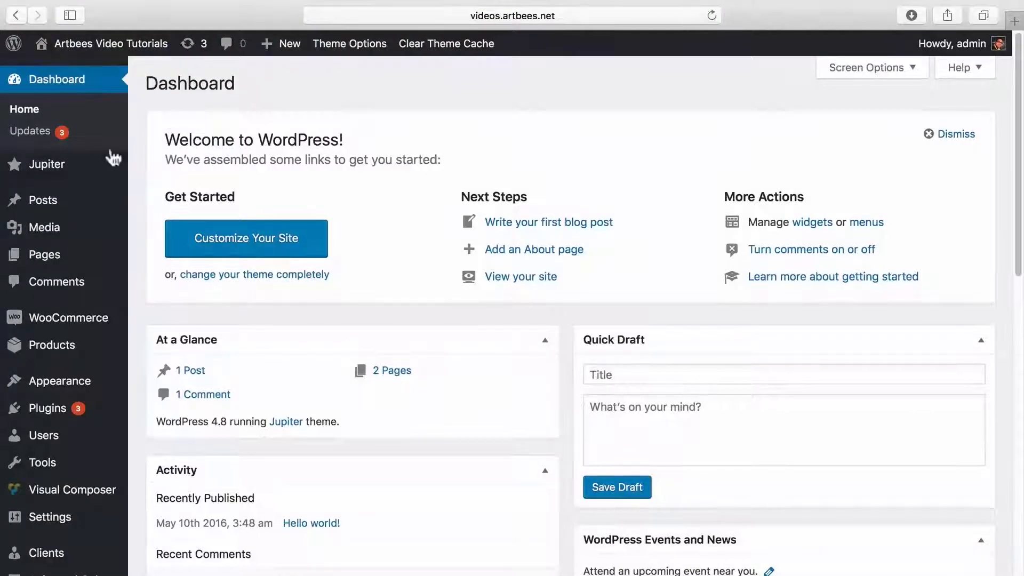
pyautogui.click(47, 164)
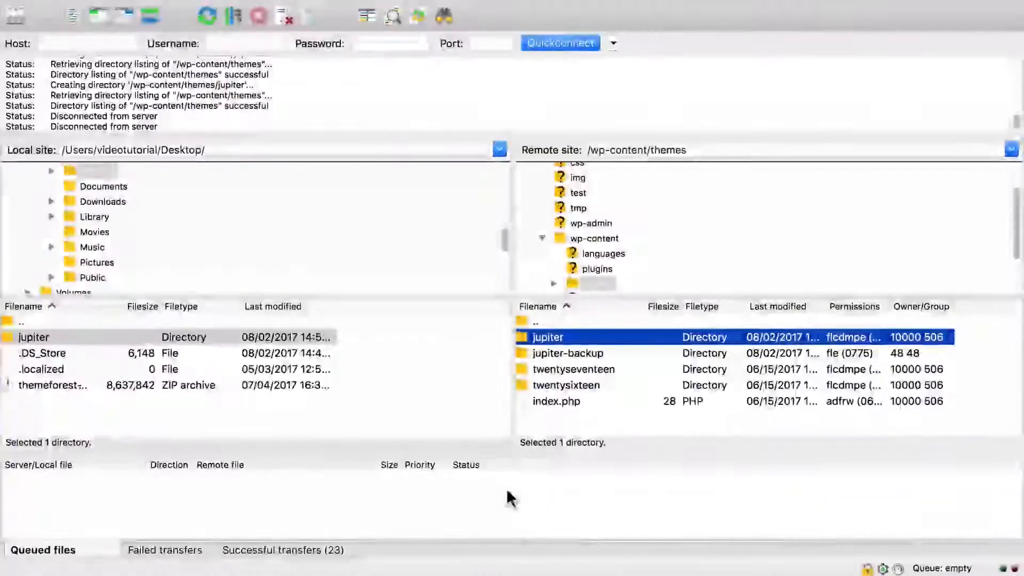
pyautogui.click(567, 352)
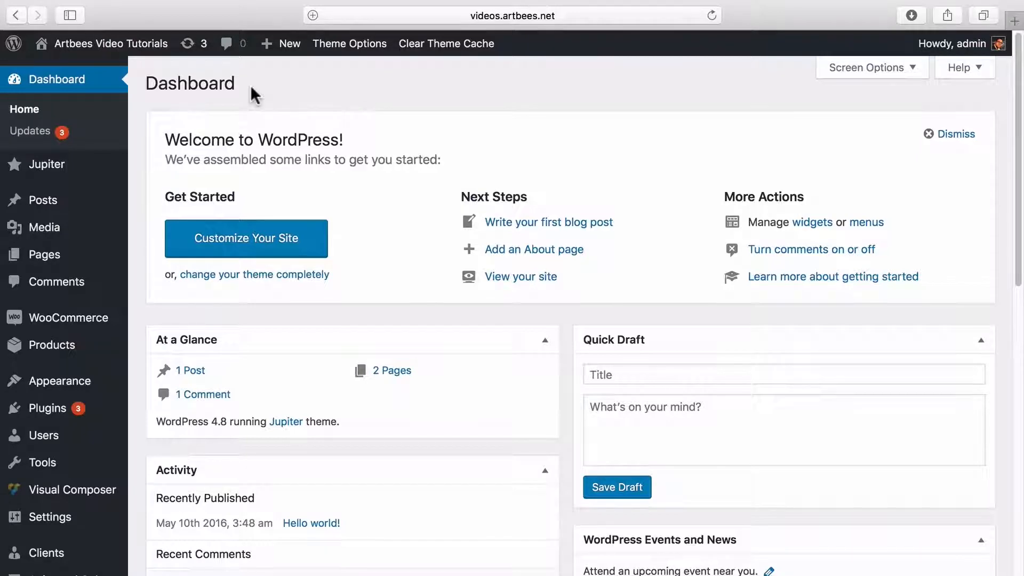
pyautogui.moveTo(68, 376)
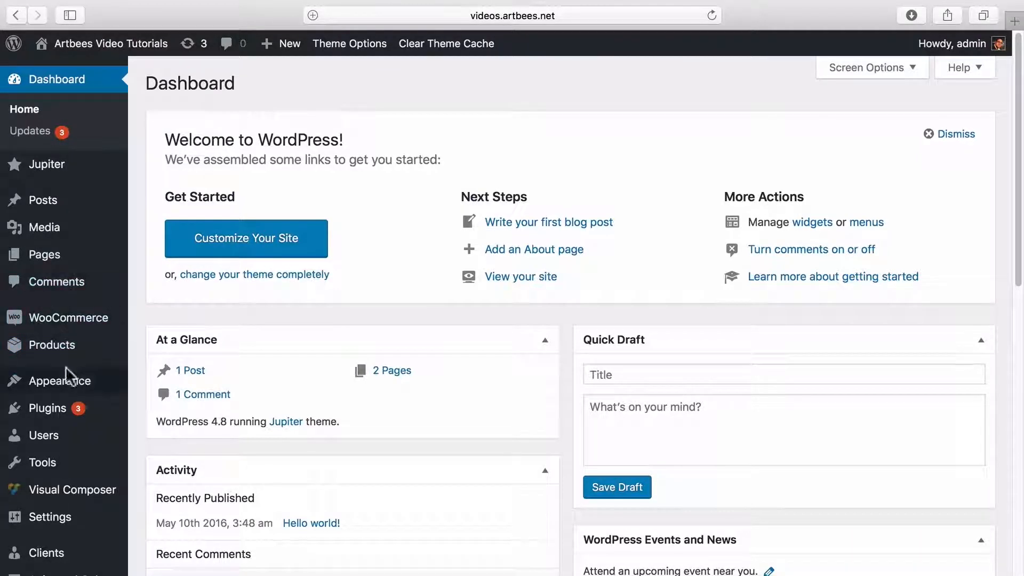
# Step: Delete the Jupiter 5.9.4 theme under Appearance > Themes, leaving Twenty Seventeen active
pyautogui.click(64, 380)
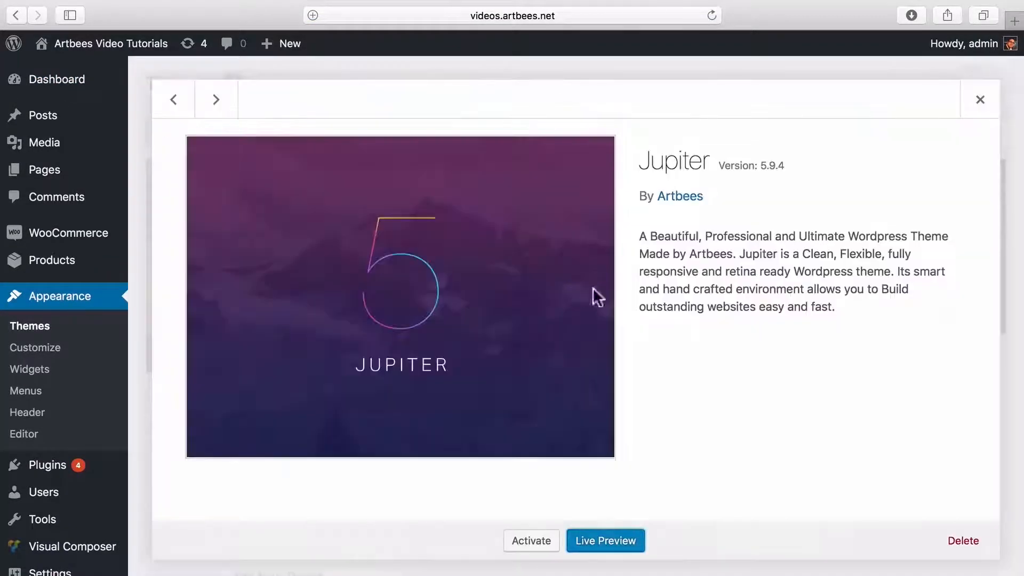
pyautogui.click(963, 541)
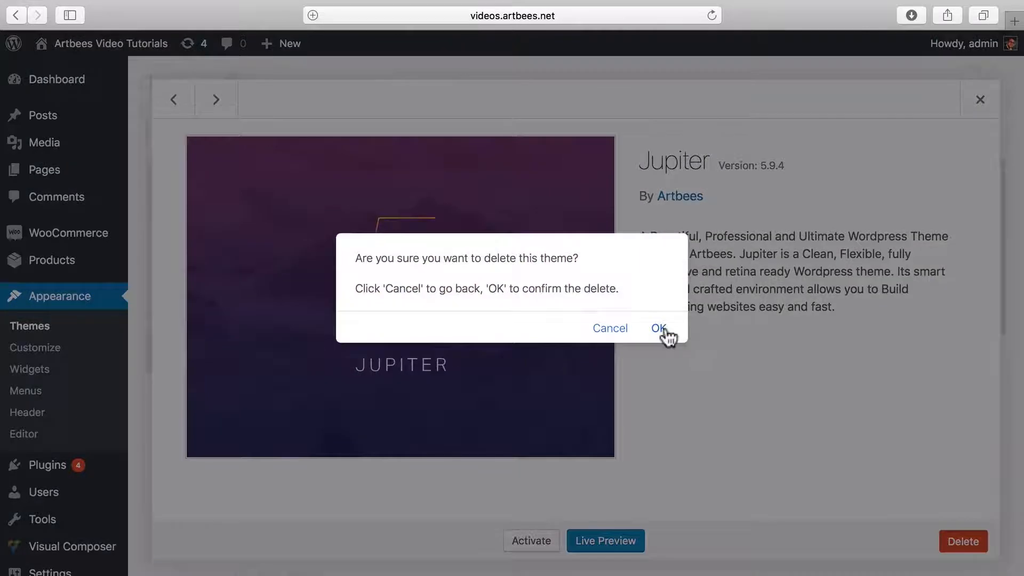
pyautogui.click(659, 328)
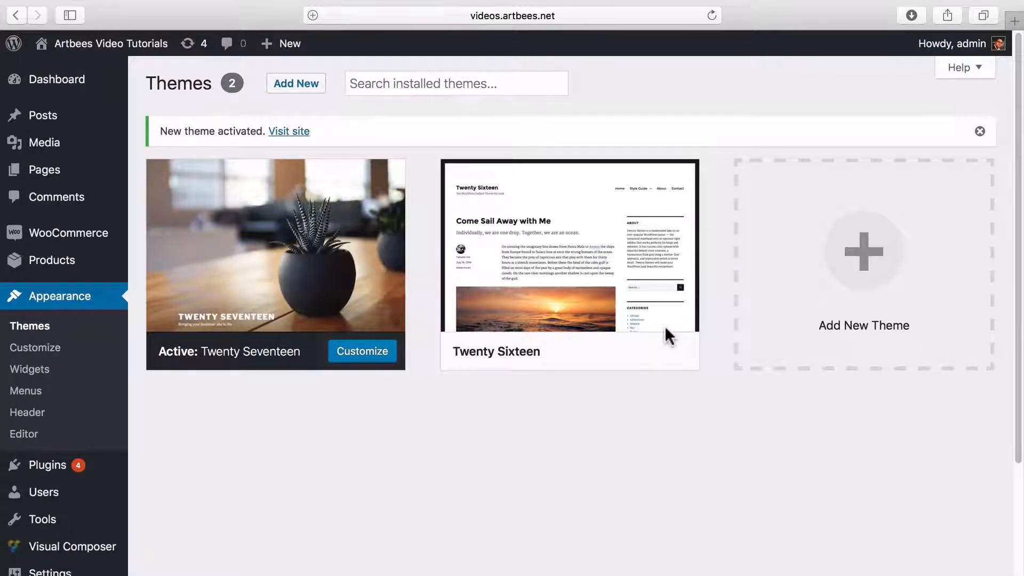
pyautogui.click(57, 78)
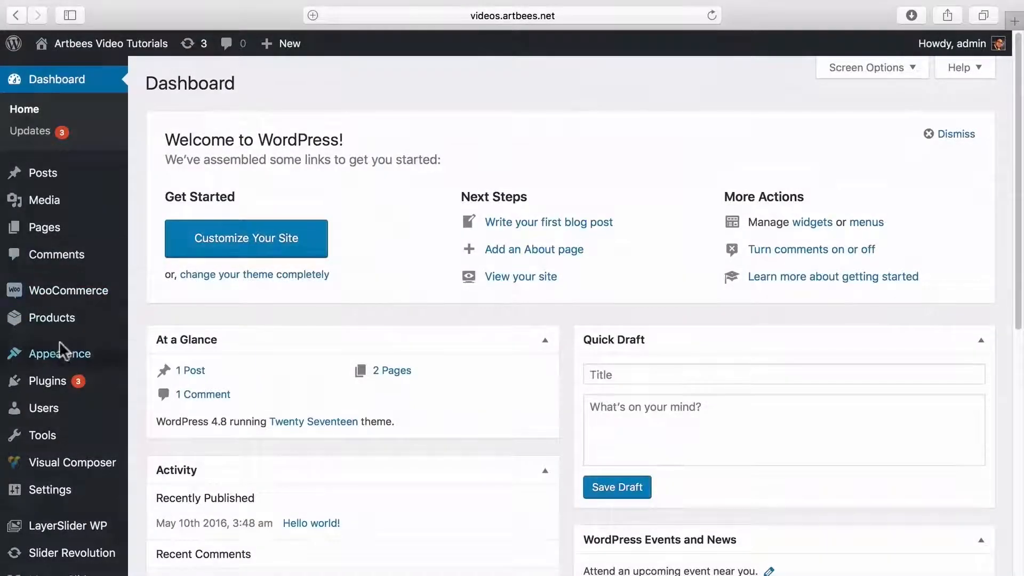
# Step: Install Jupiter from the themeforest zip via Upload Theme and activate it at version 5.9.5
pyautogui.click(59, 353)
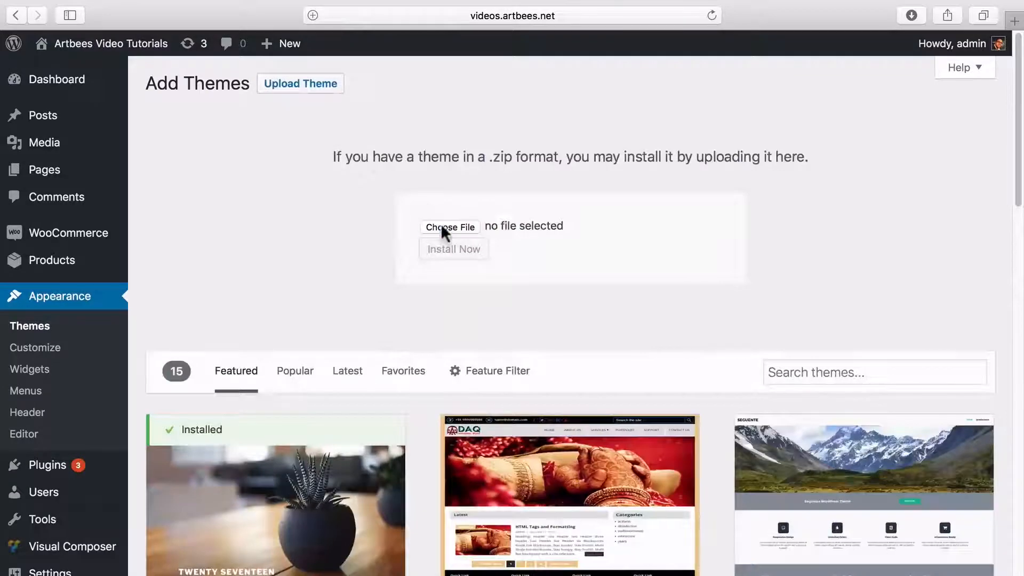
pyautogui.click(450, 226)
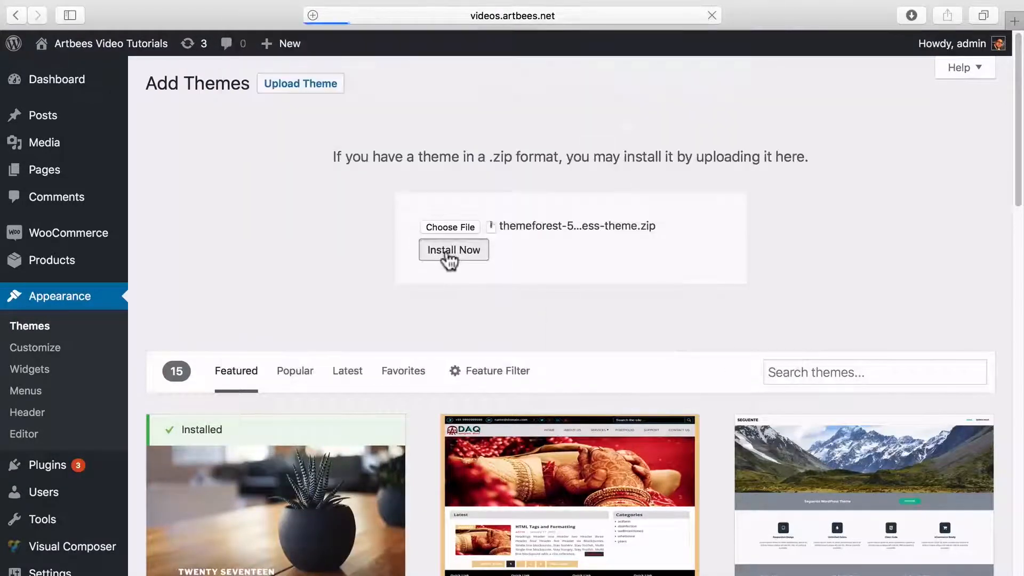
pyautogui.click(453, 249)
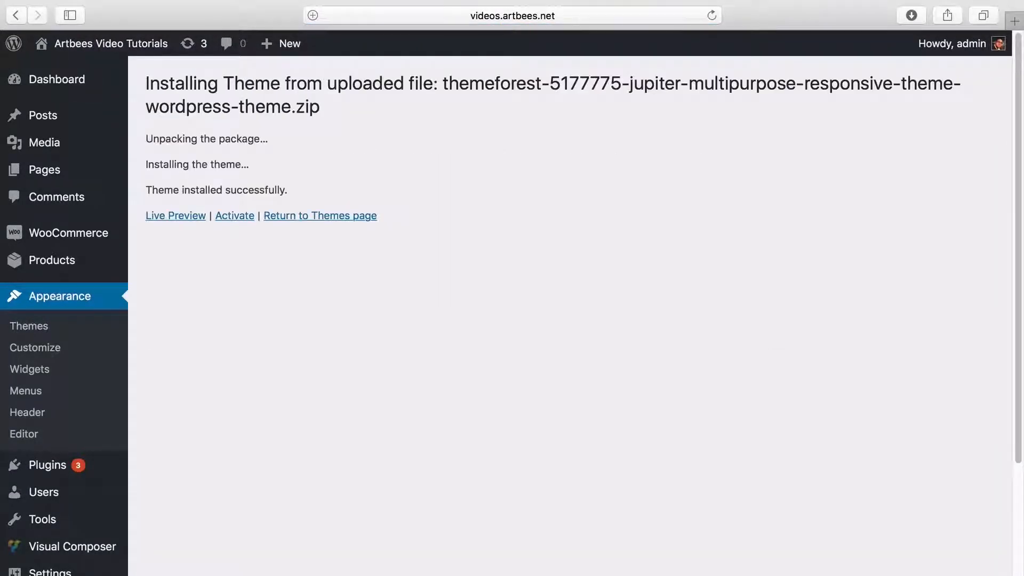
pyautogui.click(234, 216)
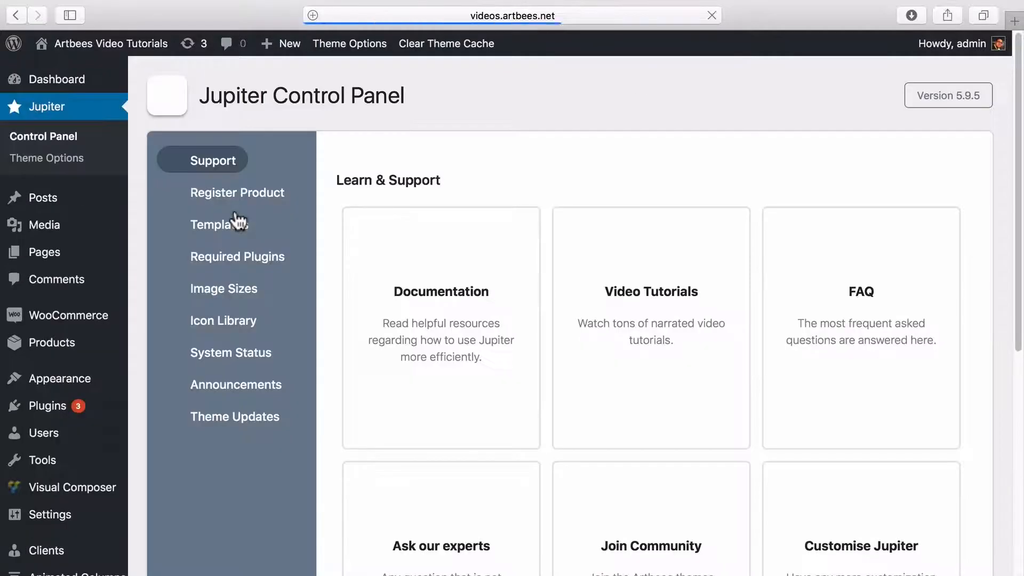